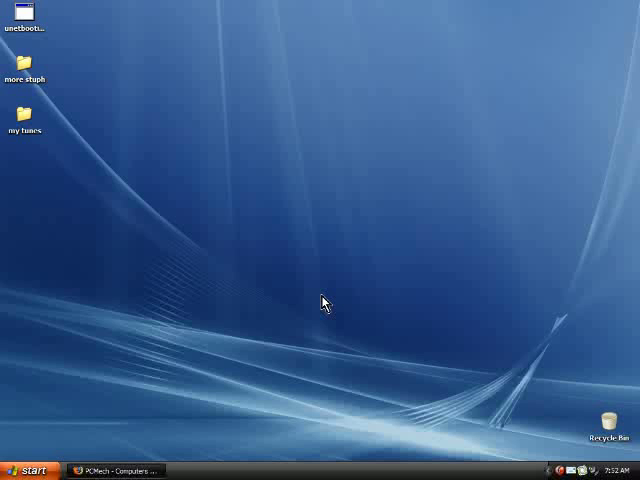
pyautogui.moveTo(315, 308)
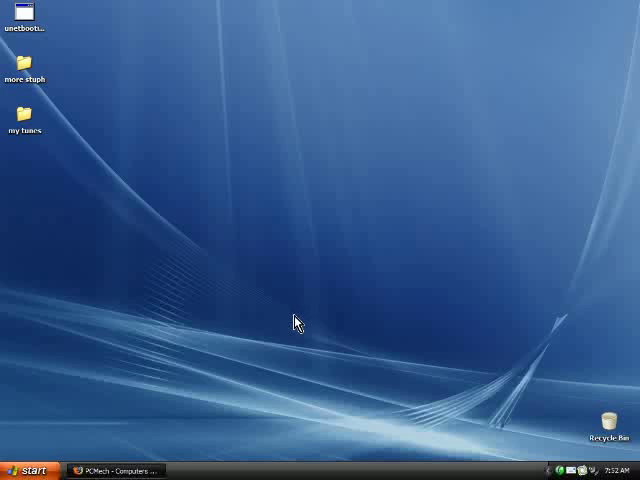
pyautogui.moveTo(288, 475)
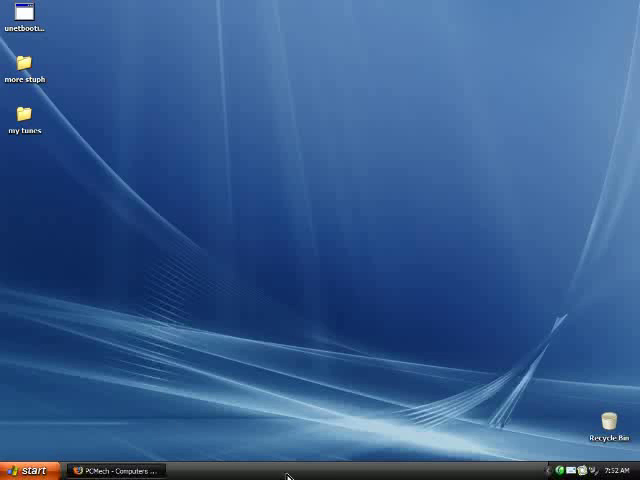
pyautogui.moveTo(280, 418)
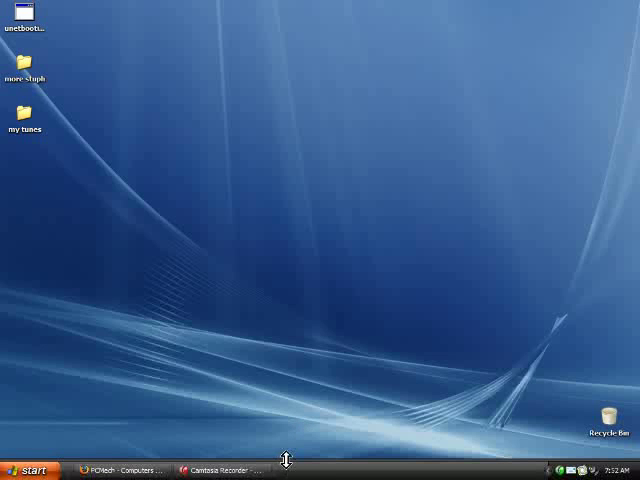
pyautogui.moveTo(290, 475)
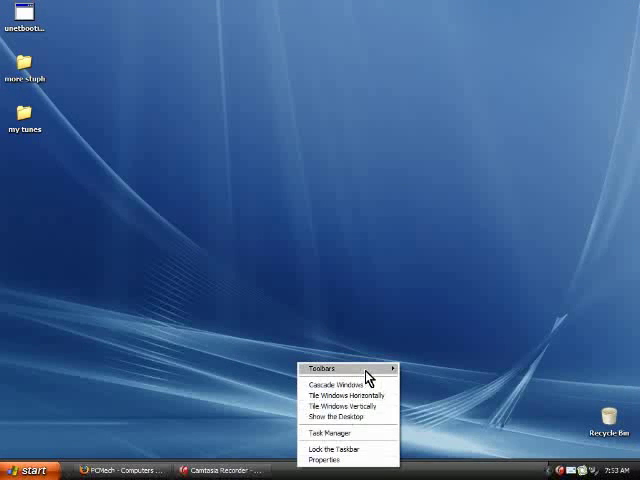
# - Turn on the Quick Launch toolbar from the taskbar's Toolbars menu
pyautogui.click(329, 417)
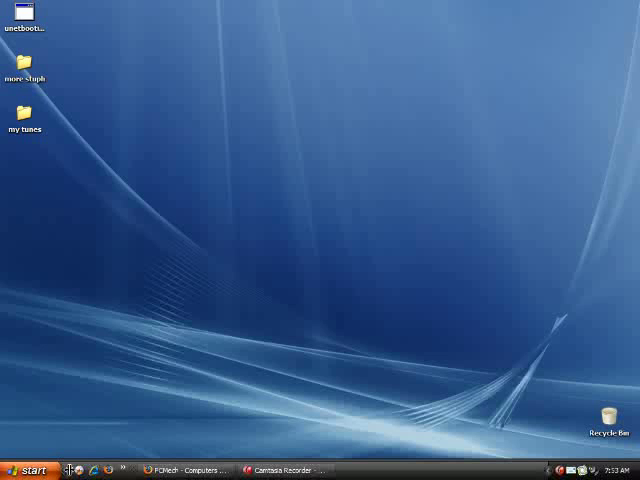
pyautogui.moveTo(174, 306)
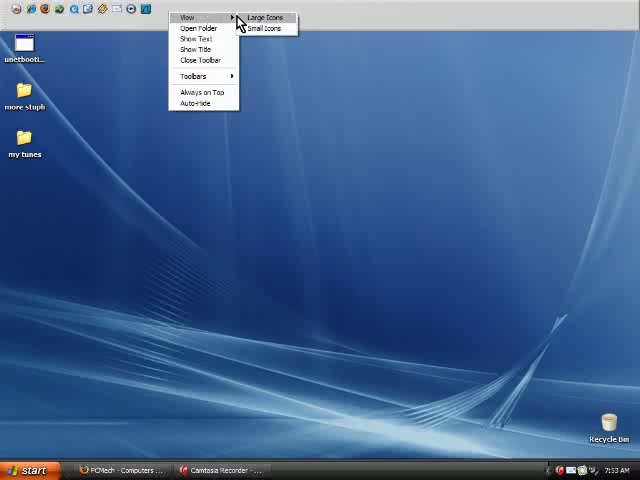
# - Switch the top-edge Quick Launch toolbar's view to Large Icons
pyautogui.click(264, 18)
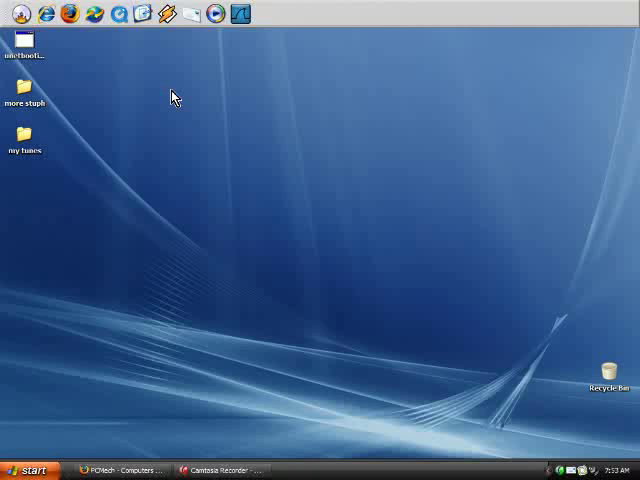
pyautogui.moveTo(192, 104)
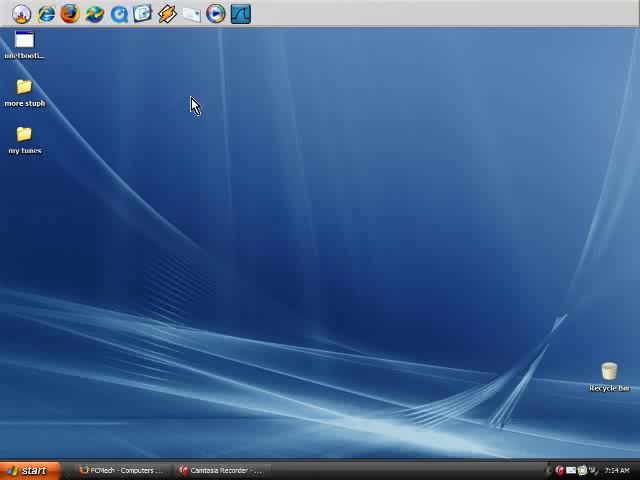
pyautogui.moveTo(140, 428)
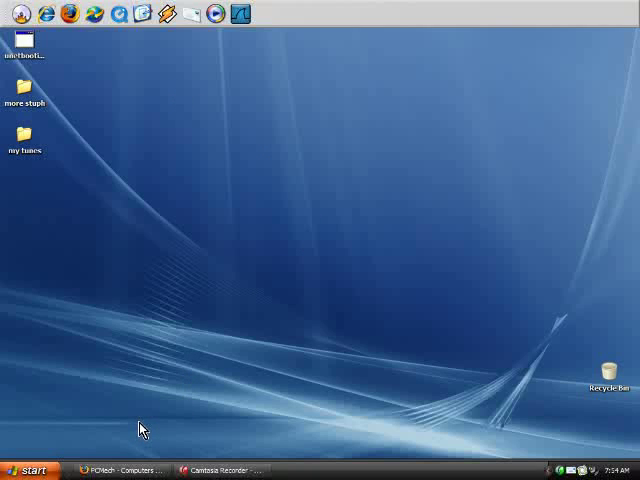
pyautogui.moveTo(212, 158)
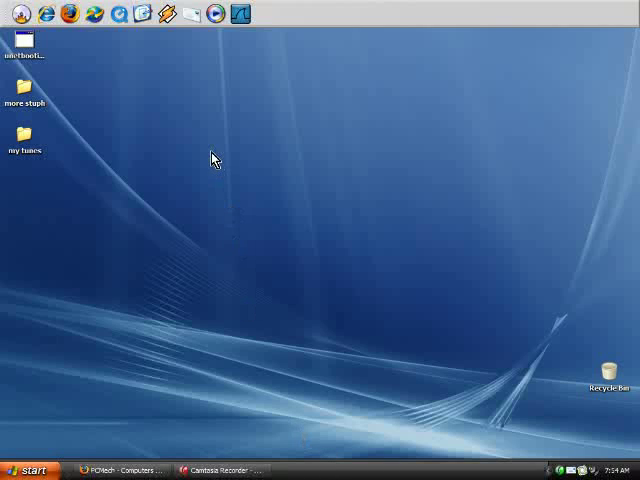
pyautogui.moveTo(200, 157)
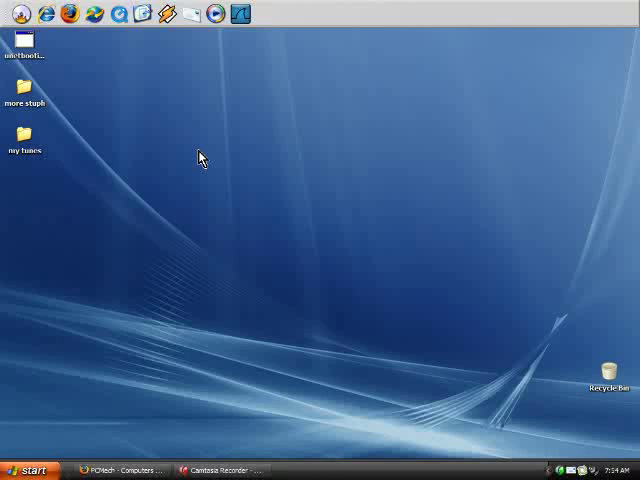
pyautogui.moveTo(202, 191)
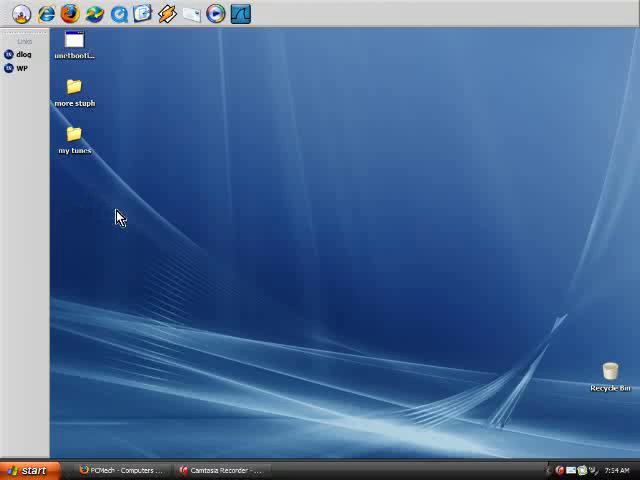
pyautogui.moveTo(293, 197)
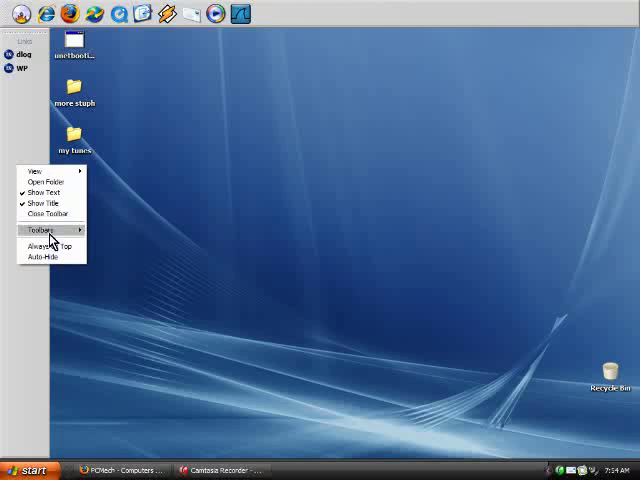
pyautogui.click(43, 212)
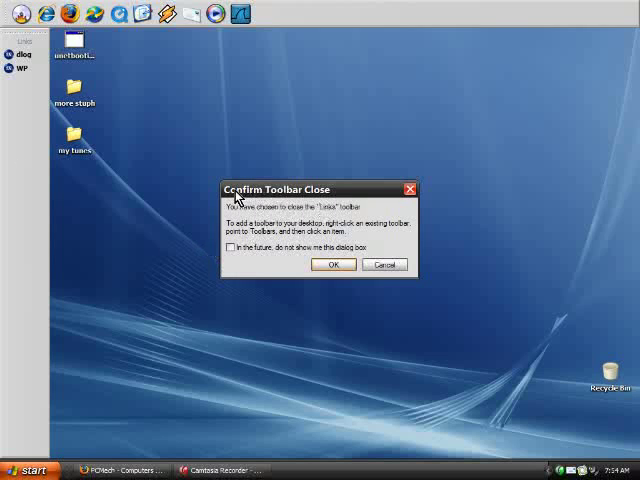
pyautogui.click(333, 264)
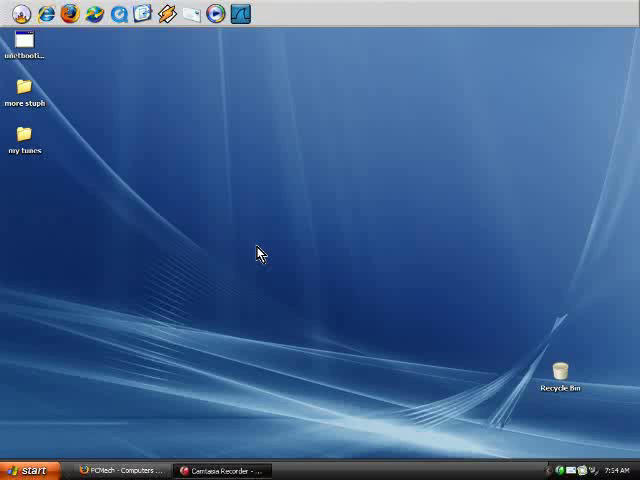
pyautogui.moveTo(268, 64)
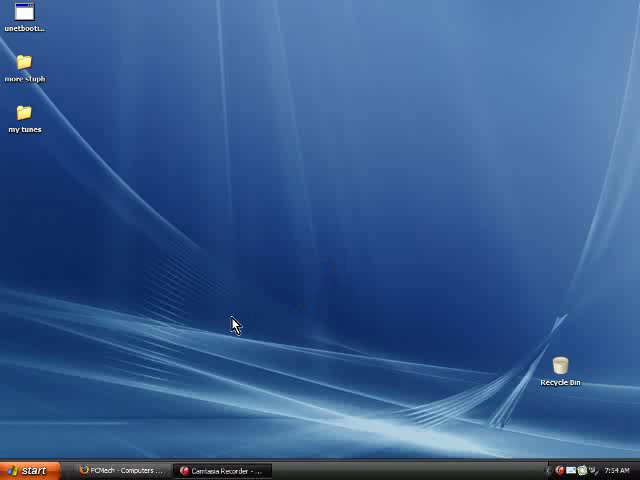
pyautogui.moveTo(227, 315)
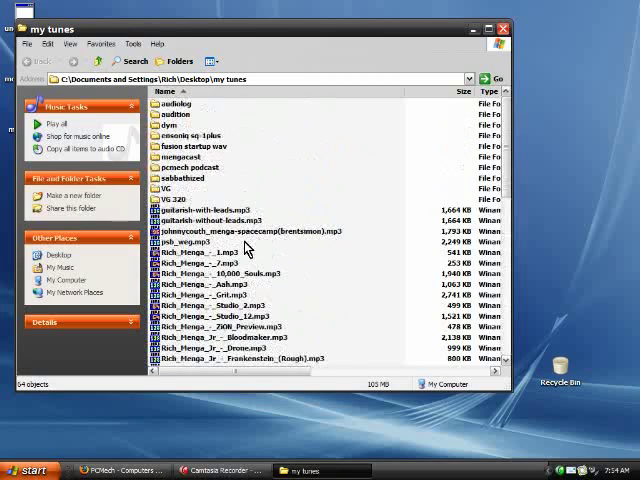
# - Close the my tunes folder window with its X button
pyautogui.click(498, 28)
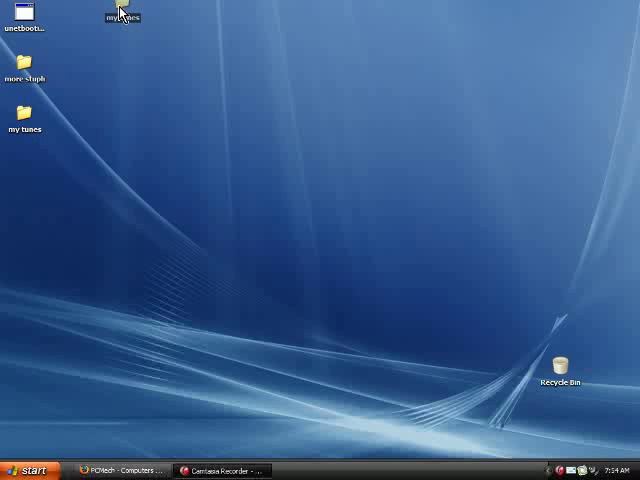
pyautogui.doubleClick(120, 15)
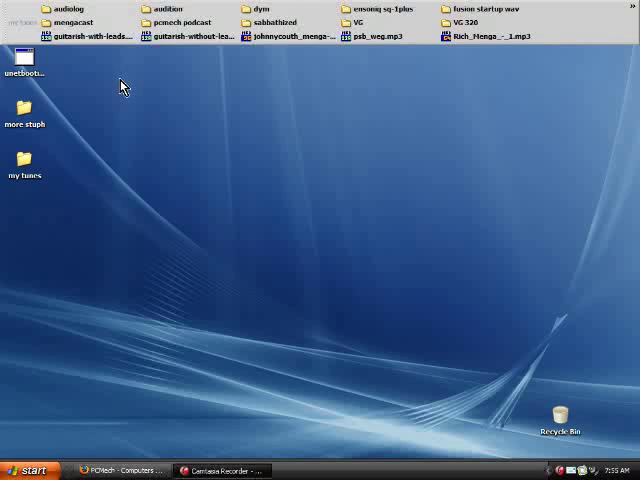
pyautogui.rightClick(575, 20)
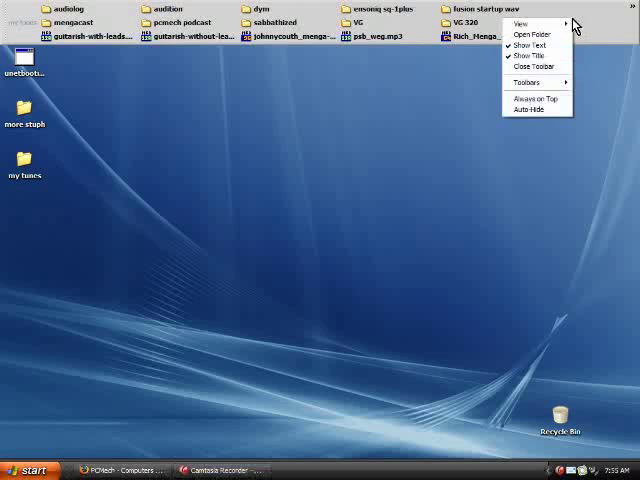
pyautogui.click(524, 44)
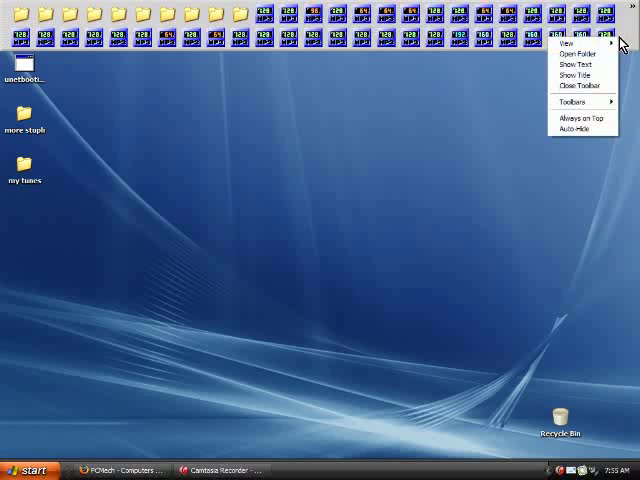
pyautogui.moveTo(580, 62)
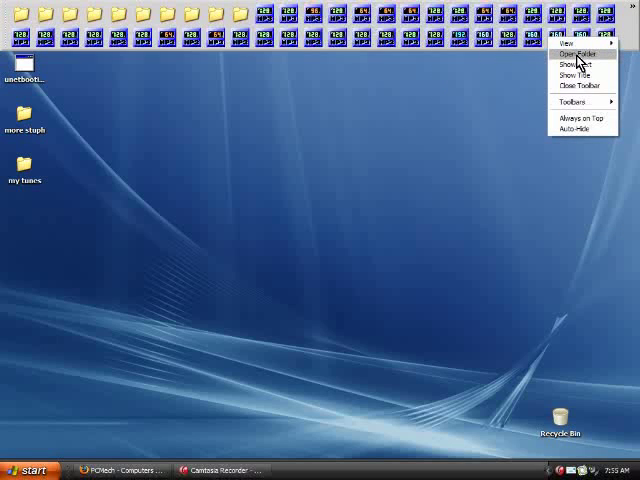
pyautogui.click(568, 53)
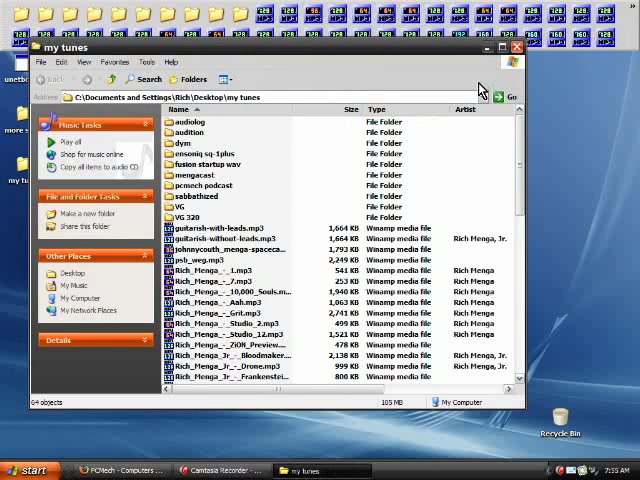
pyautogui.rightClick(605, 43)
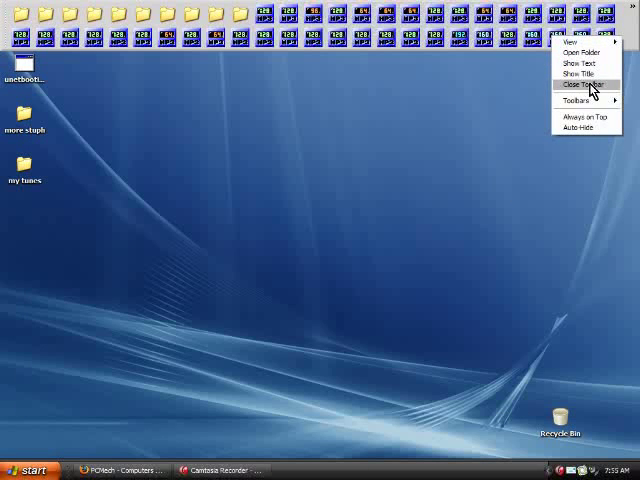
pyautogui.click(583, 84)
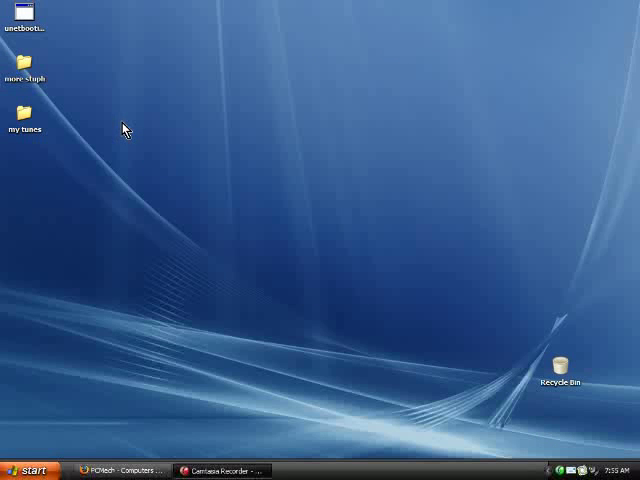
# - Create a new desktop folder named 'test folder'
pyautogui.rightClick(125, 130)
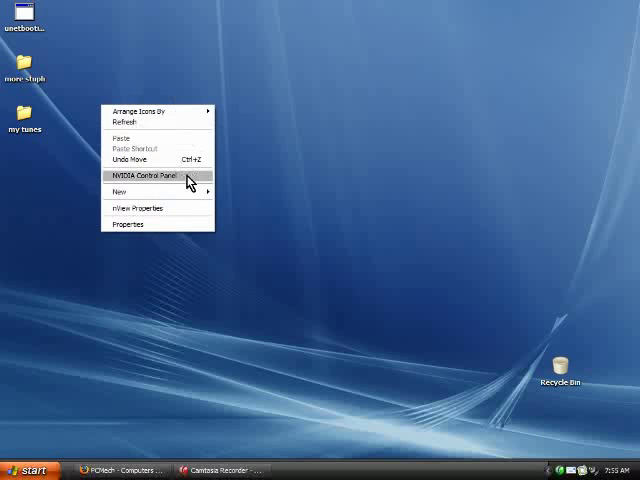
pyautogui.click(118, 192)
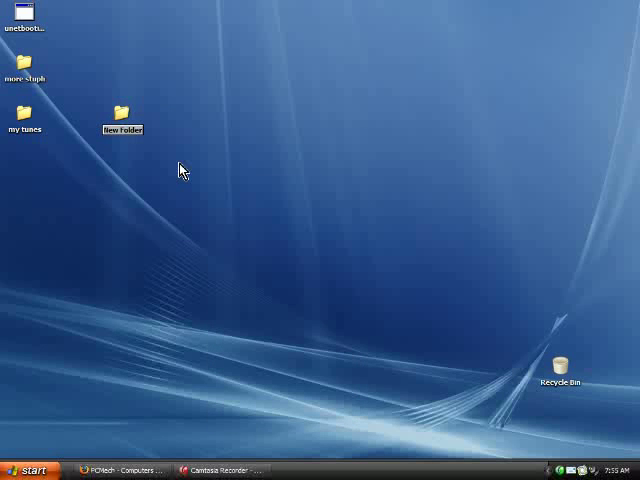
pyautogui.write('test folder')
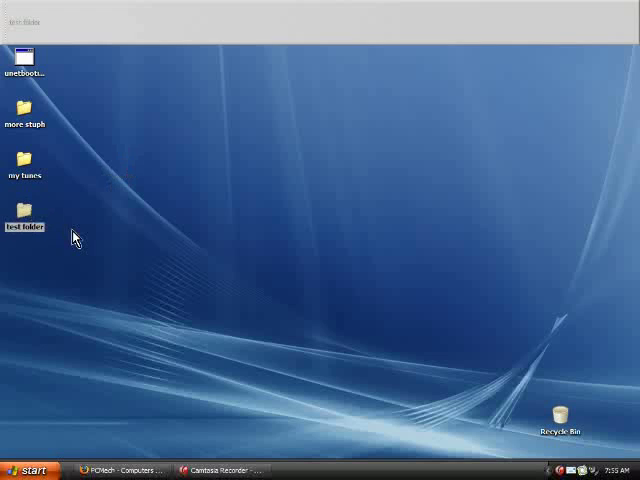
pyautogui.moveTo(55, 277)
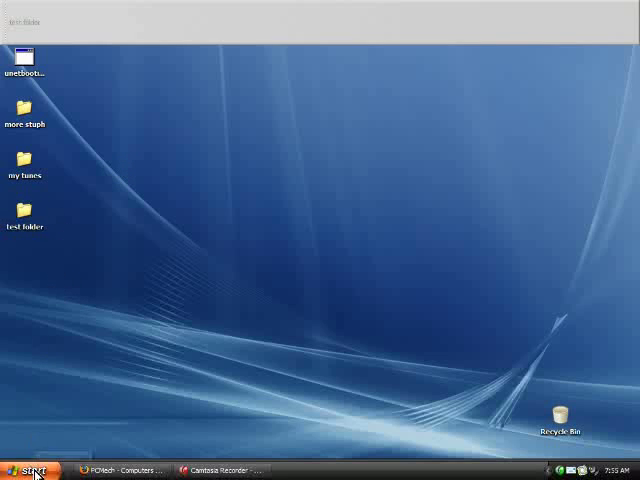
# - Open the All Users Start Menu folder from Start and scroll to the Steam programs
pyautogui.rightClick(25, 471)
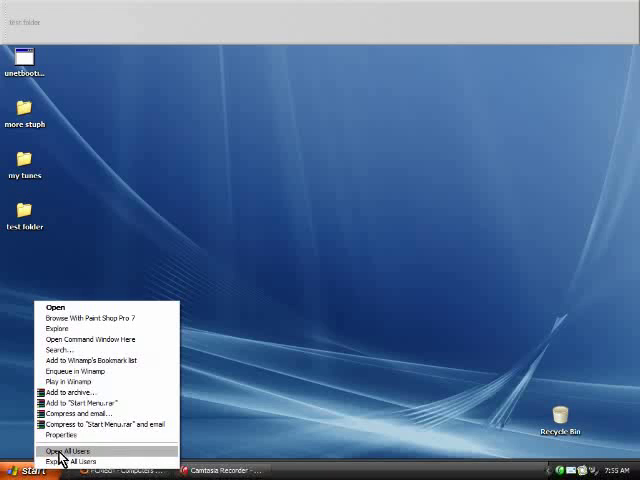
pyautogui.click(78, 449)
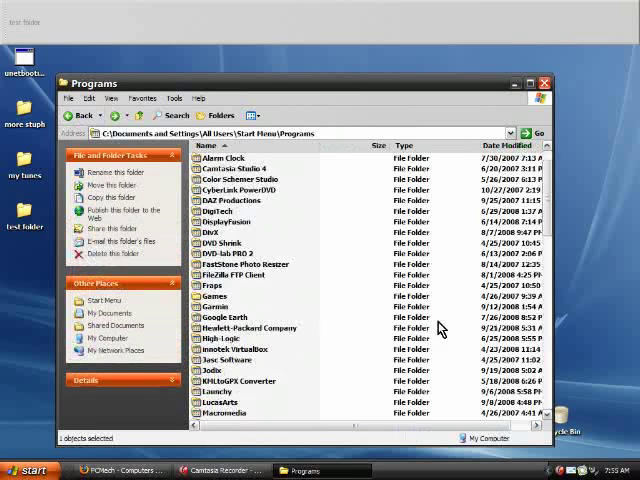
pyautogui.scroll(-3)
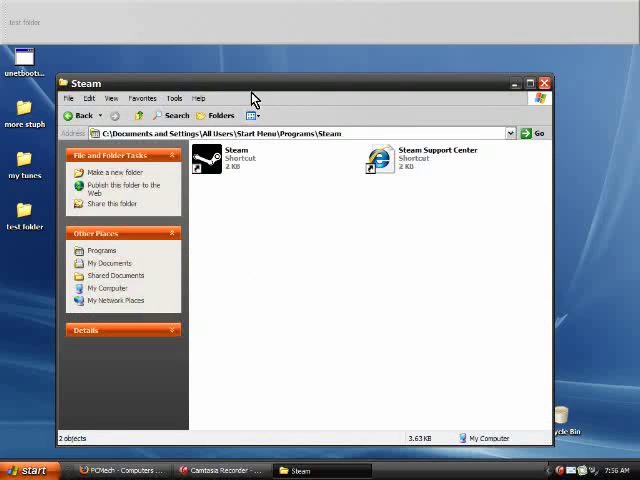
pyautogui.moveTo(208, 162)
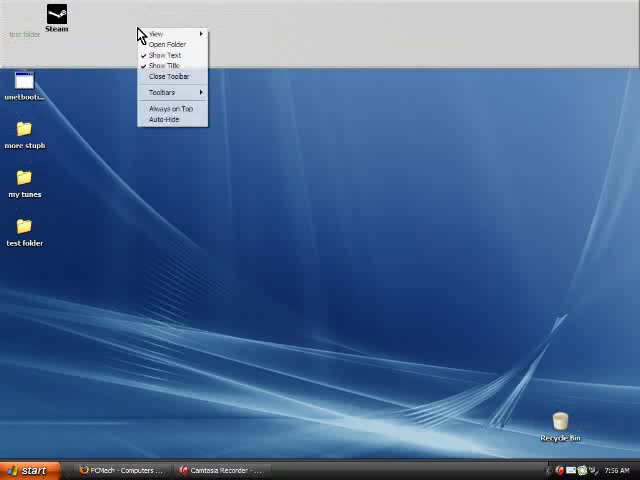
# - Turn off Show Text and Show Title on the test folder toolbar
pyautogui.click(163, 65)
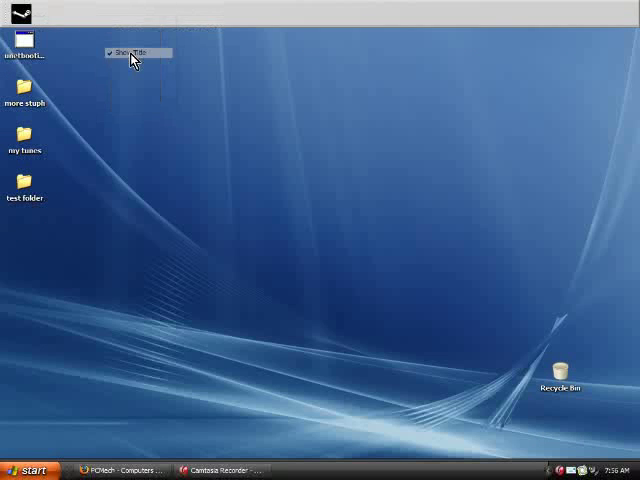
pyautogui.click(133, 52)
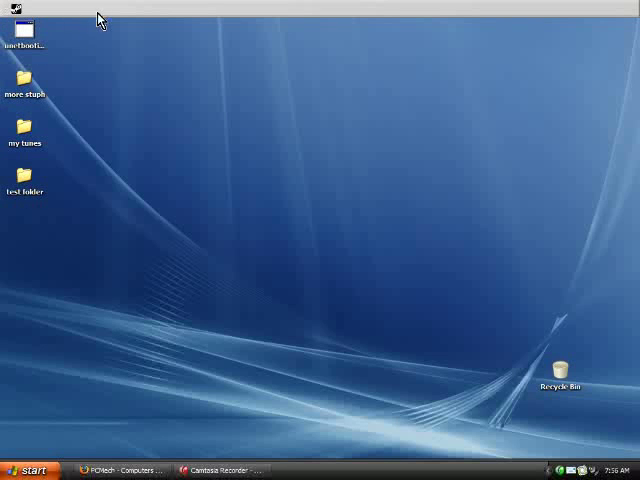
pyautogui.moveTo(202, 155)
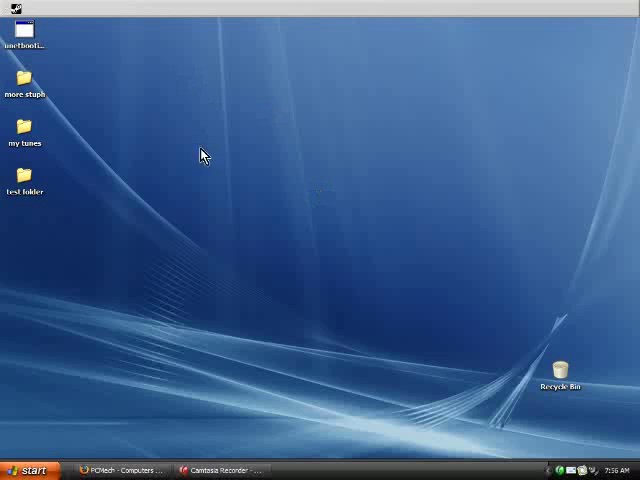
pyautogui.moveTo(170, 163)
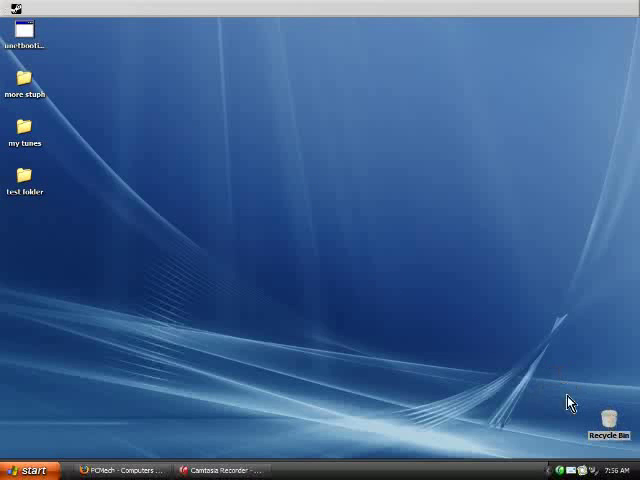
pyautogui.moveTo(154, 166)
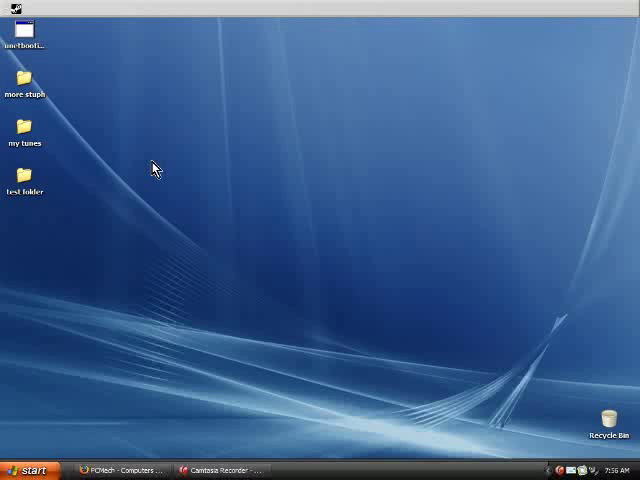
pyautogui.moveTo(178, 194)
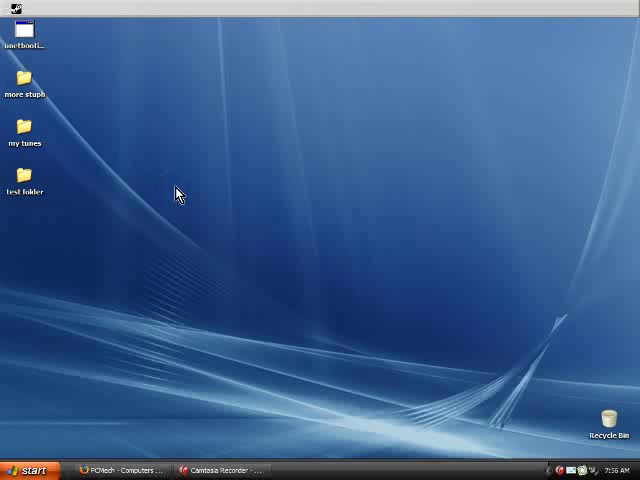
pyautogui.moveTo(8, 8)
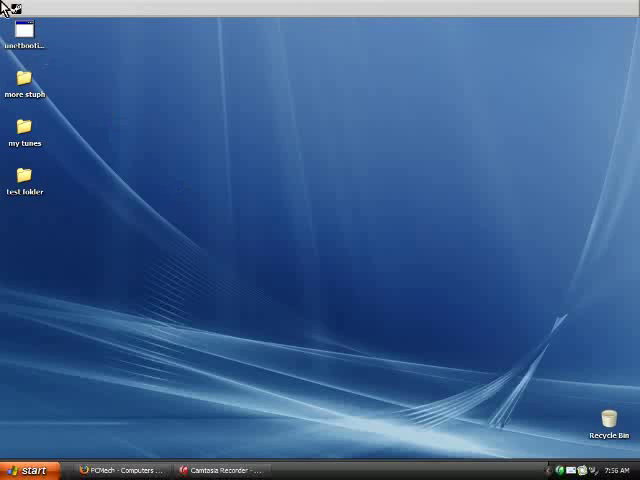
pyautogui.moveTo(70, 15)
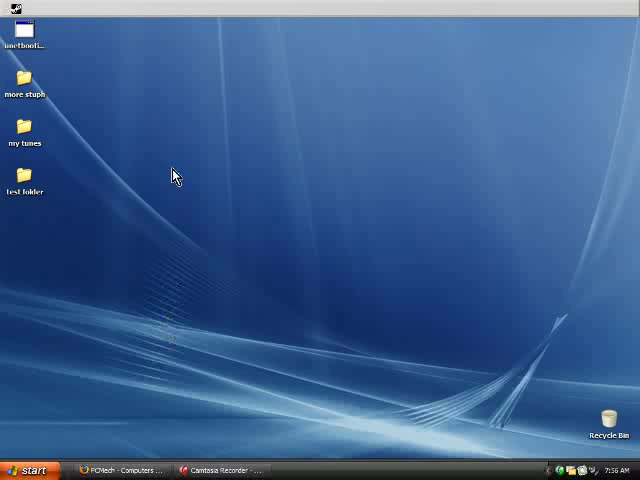
pyautogui.moveTo(165, 57)
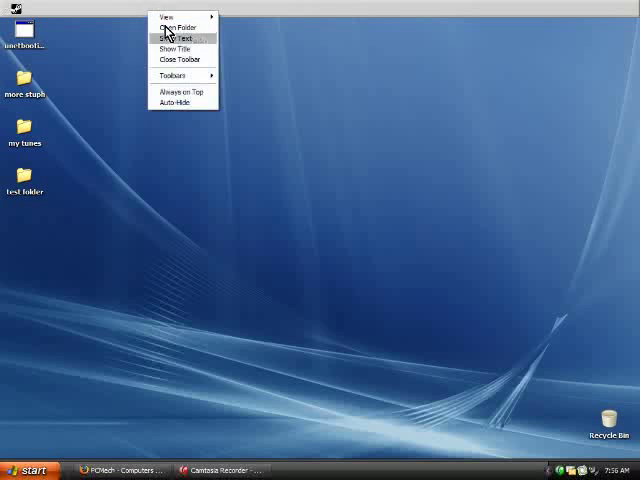
# - Close the test folder toolbar and confirm the removal
pyautogui.click(180, 60)
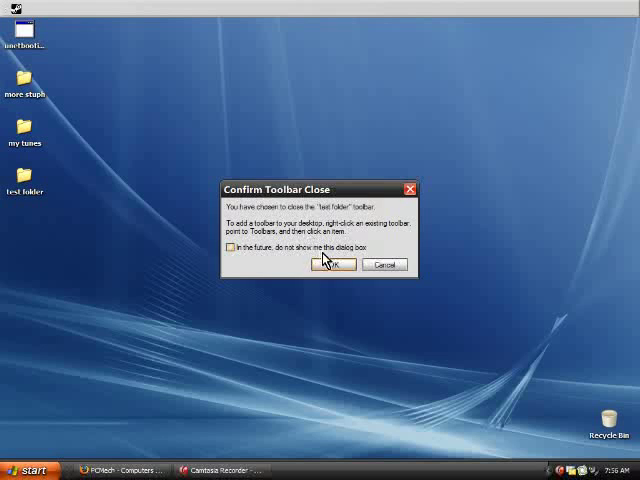
pyautogui.click(332, 265)
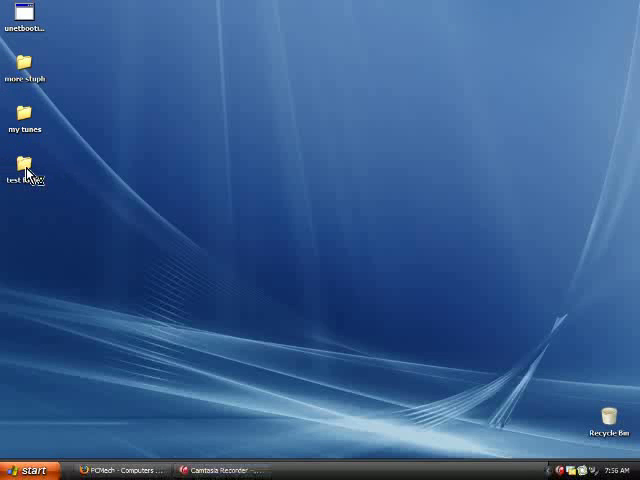
# - Open the test folder from the desktop, then close its window
pyautogui.doubleClick(27, 165)
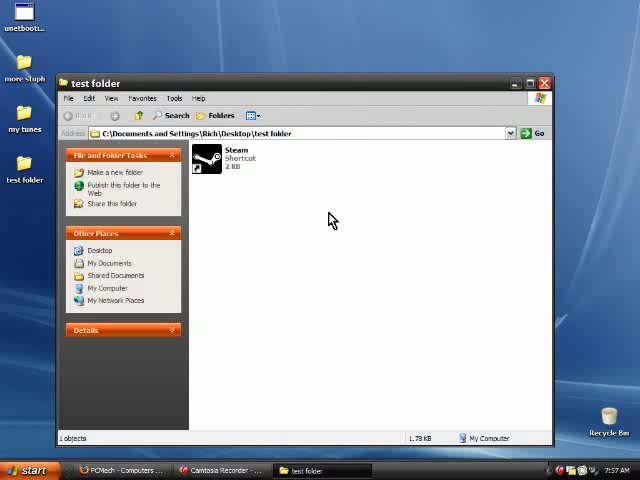
pyautogui.moveTo(172, 318)
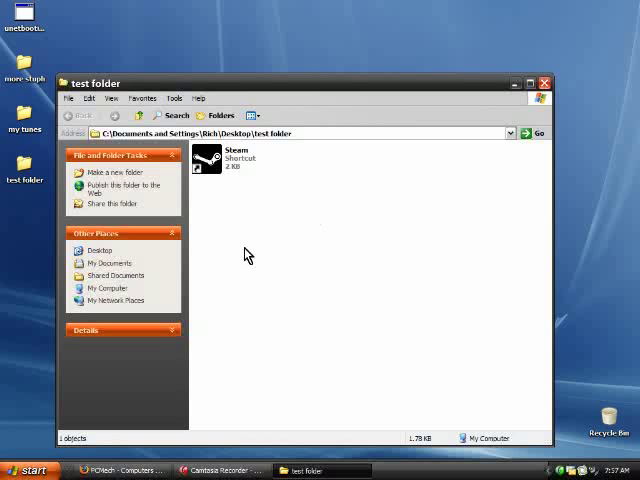
pyautogui.moveTo(291, 42)
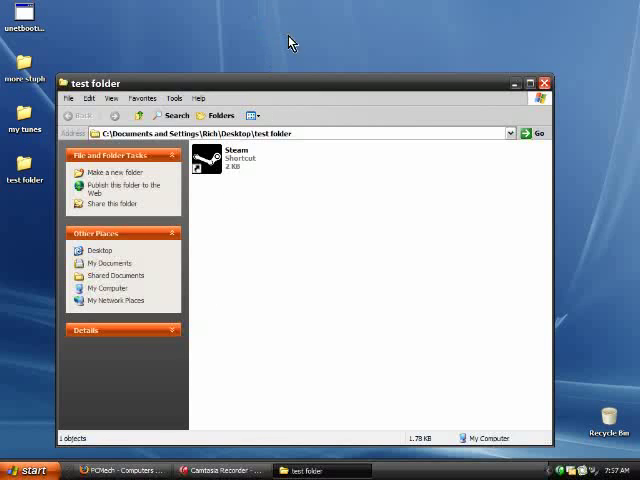
pyautogui.click(543, 82)
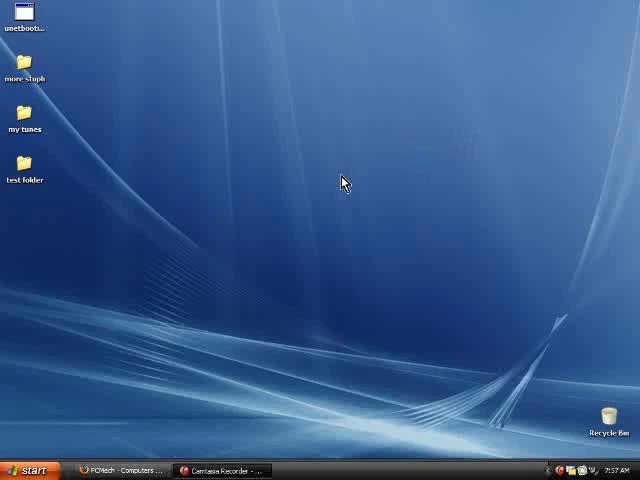
pyautogui.moveTo(293, 208)
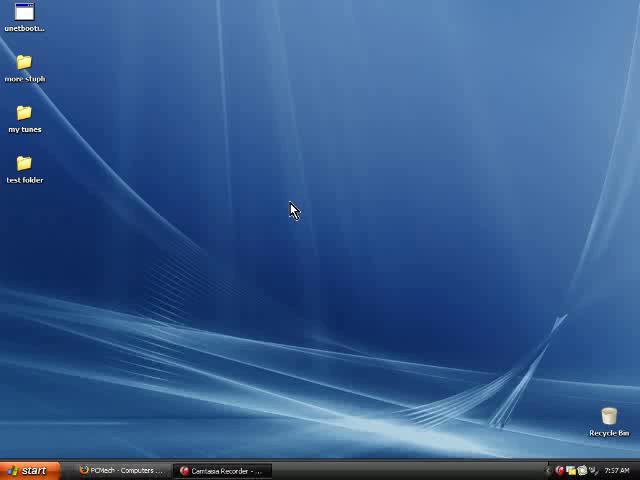
pyautogui.moveTo(281, 222)
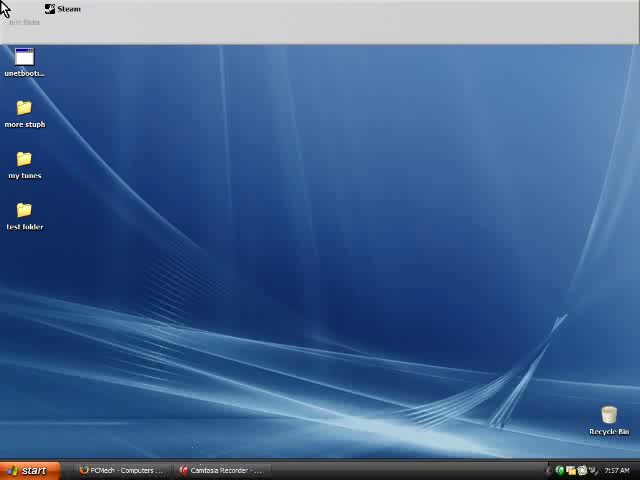
pyautogui.moveTo(137, 440)
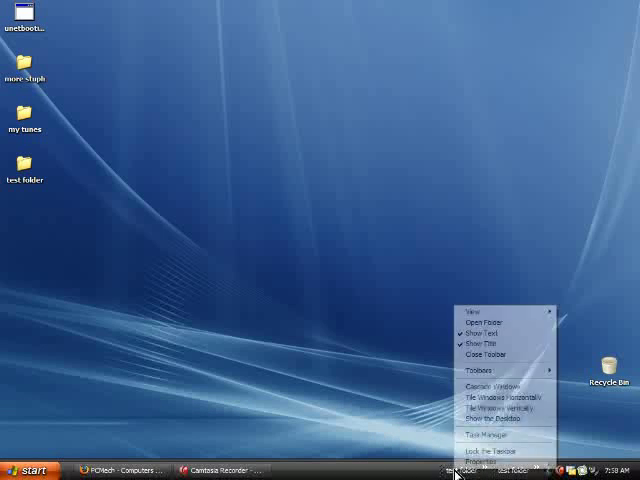
pyautogui.moveTo(479, 310)
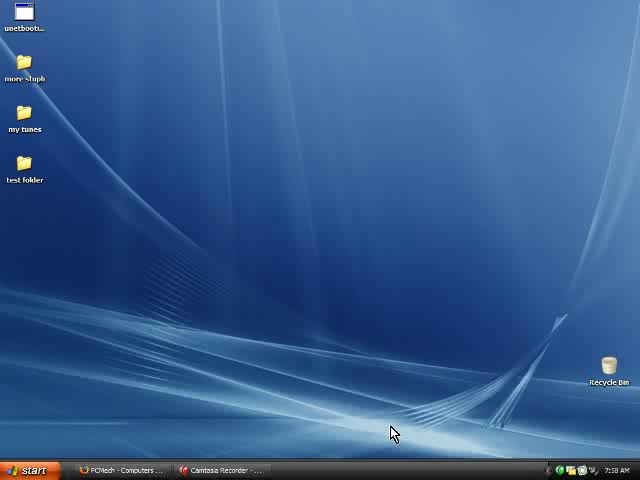
pyautogui.moveTo(240, 336)
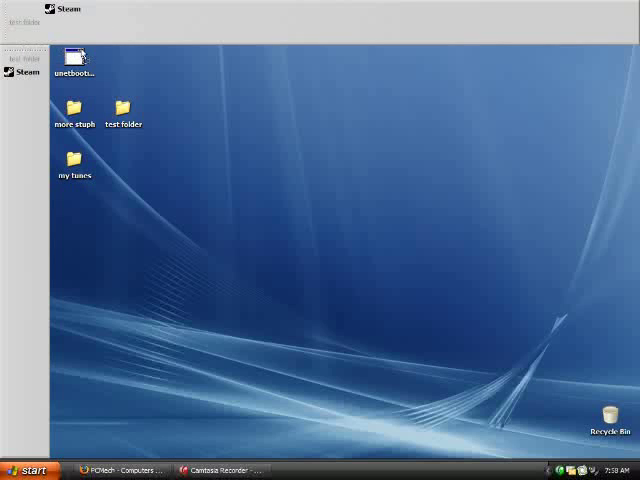
# - Float the left-docked test folder toolbar and dock it under the top toolbar
pyautogui.doubleClick(123, 110)
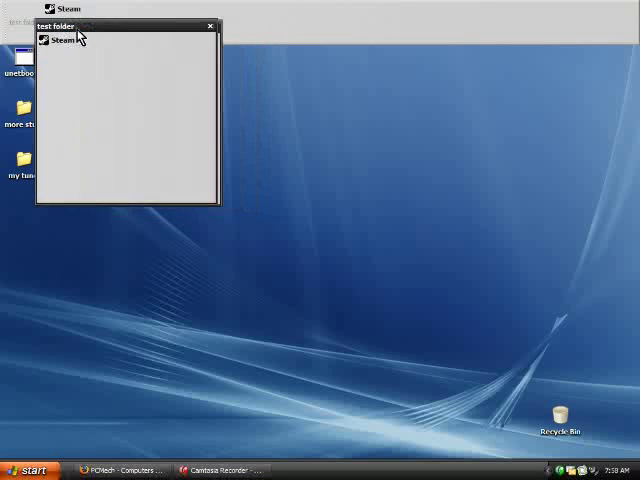
pyautogui.click(209, 24)
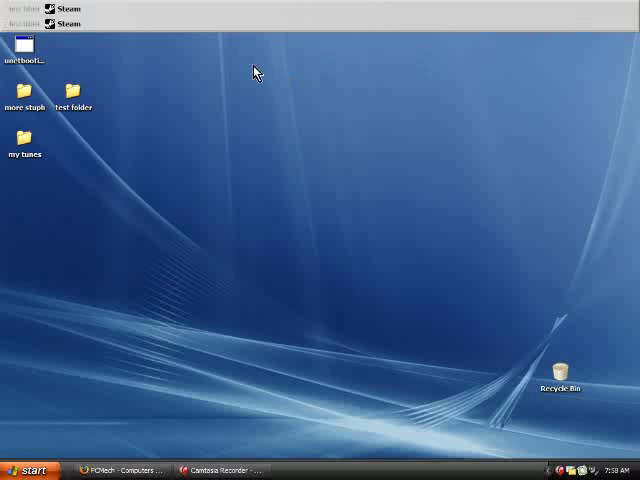
pyautogui.moveTo(27, 20)
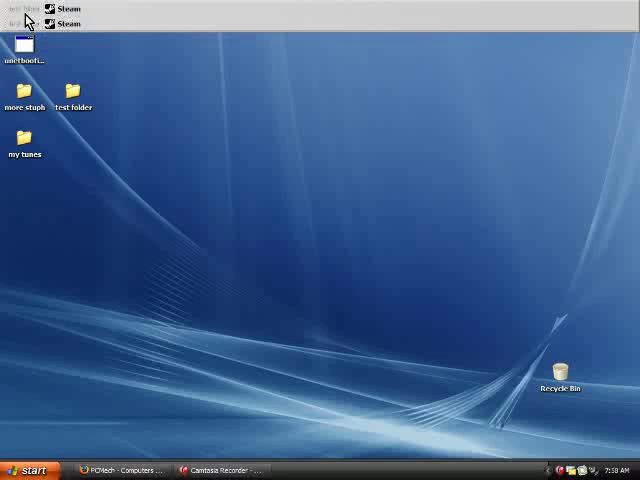